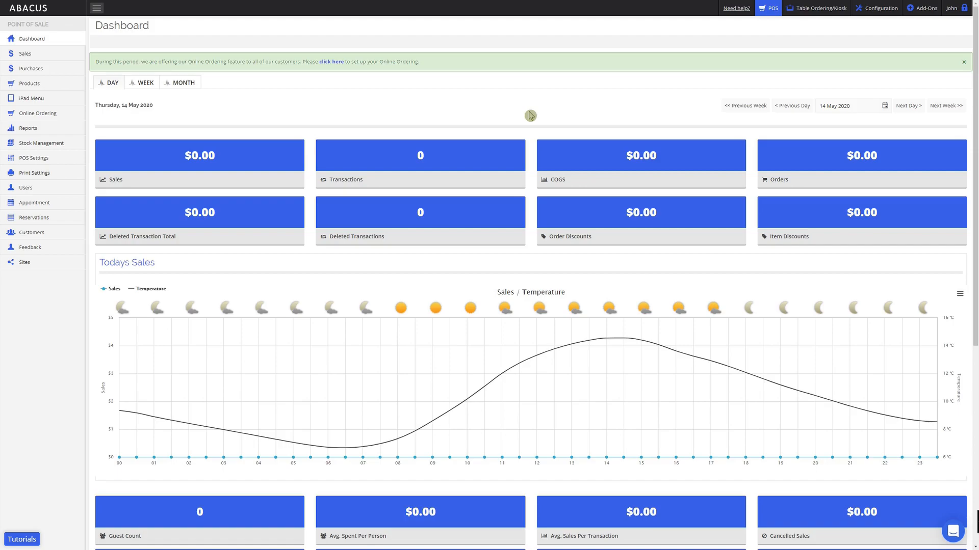
mouse_move(49, 178)
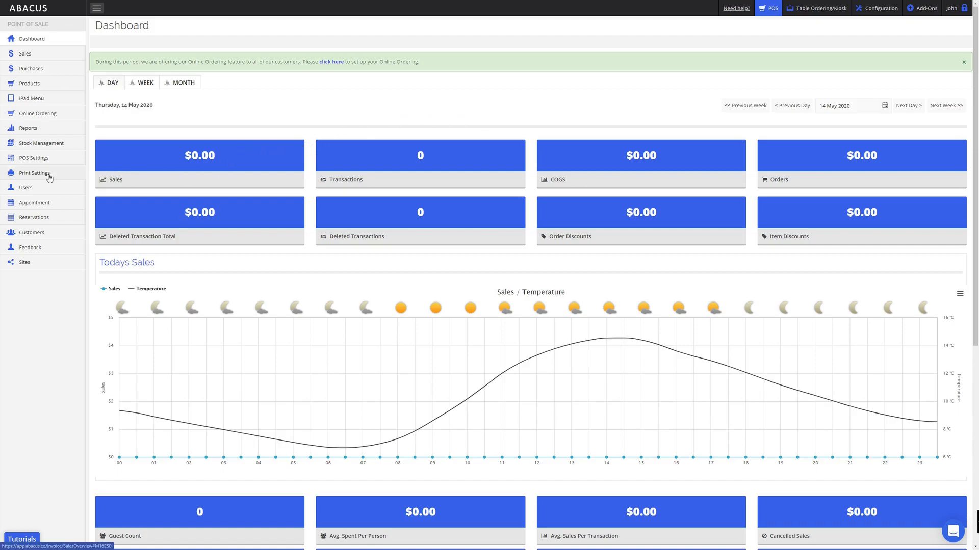
- Expand Print Settings to reveal Printing Templates, Printer Locations and Category Print Order
click(34, 172)
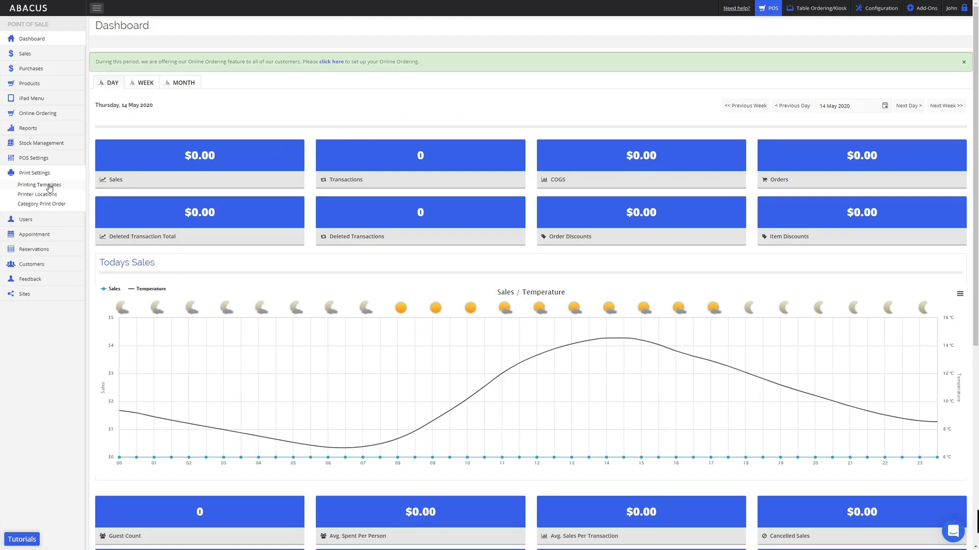
- Show the Printing Templates page listing all 15 templates
click(39, 184)
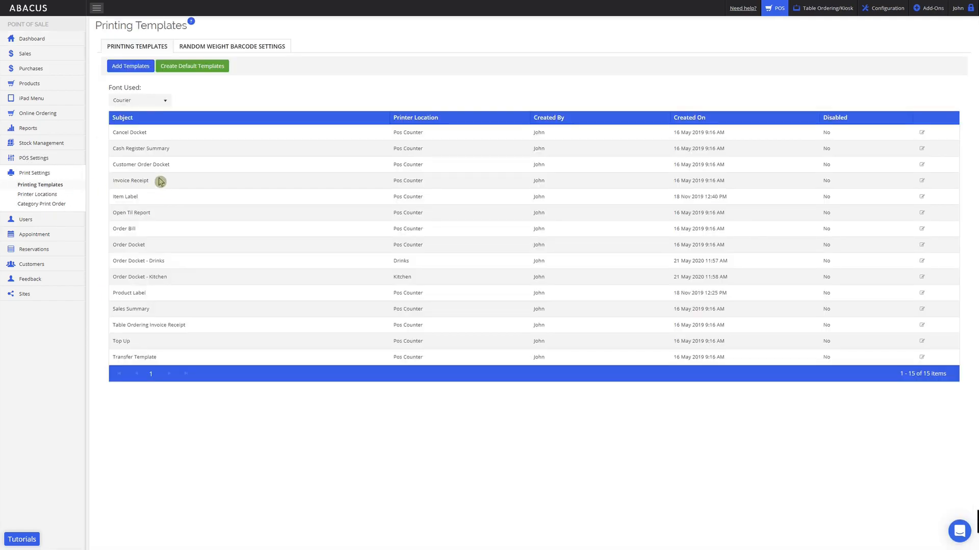
mouse_move(159, 308)
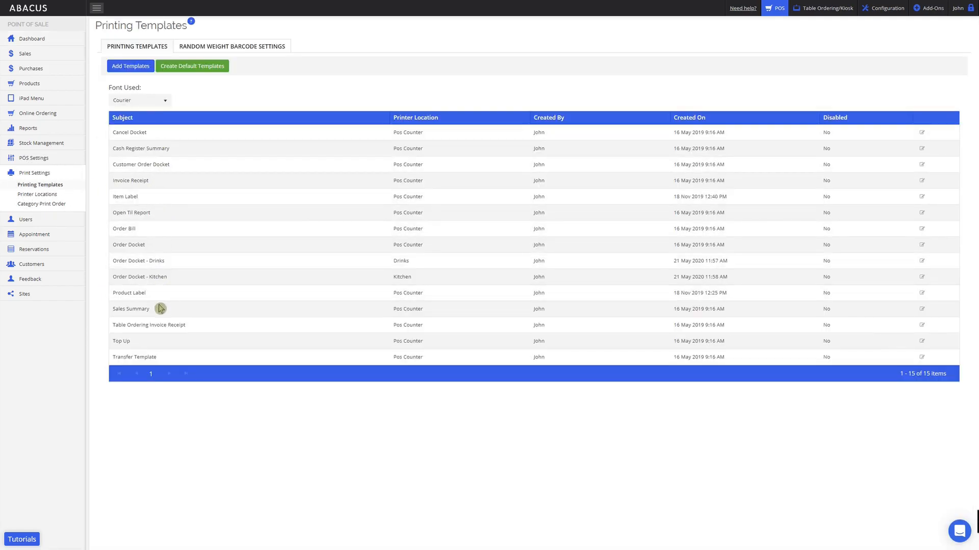
mouse_move(120, 279)
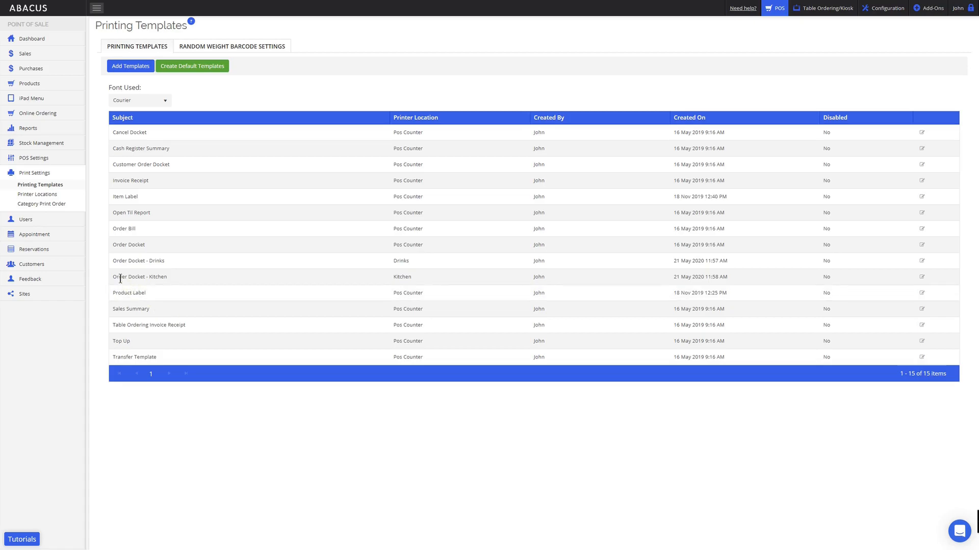
mouse_move(171, 281)
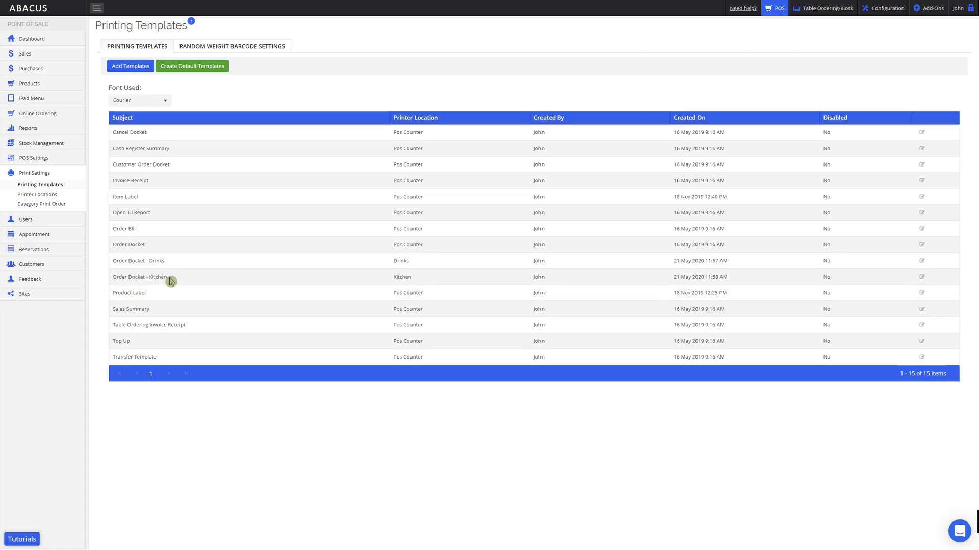
mouse_move(249, 280)
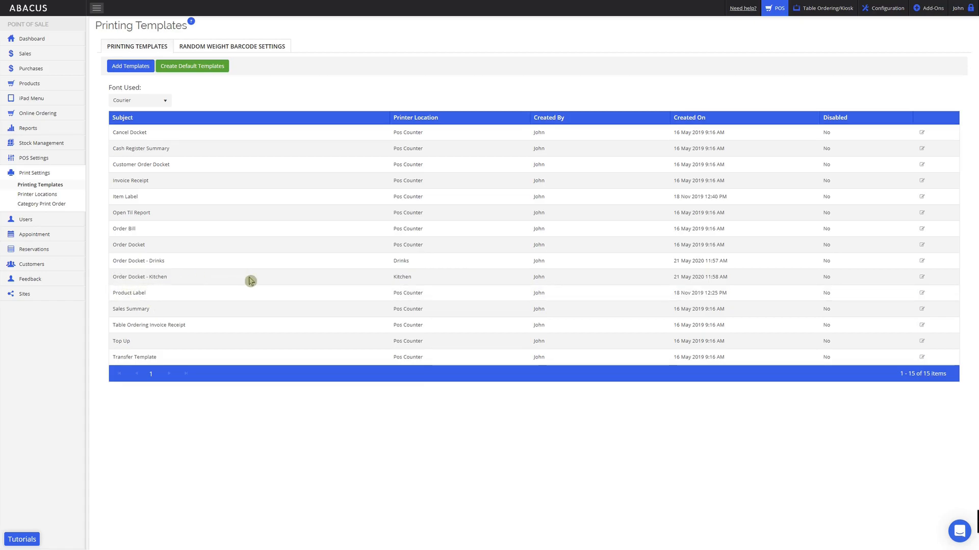
mouse_move(415, 283)
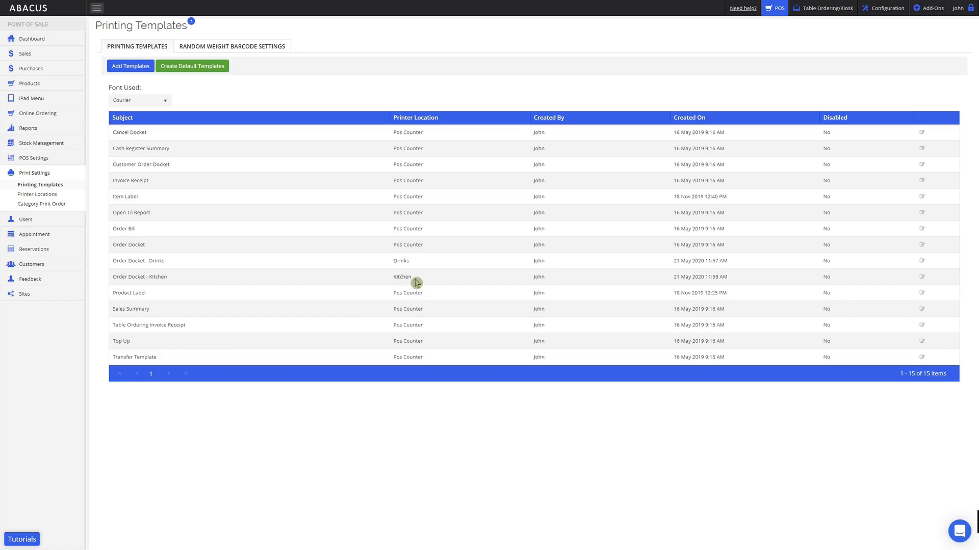
mouse_move(675, 278)
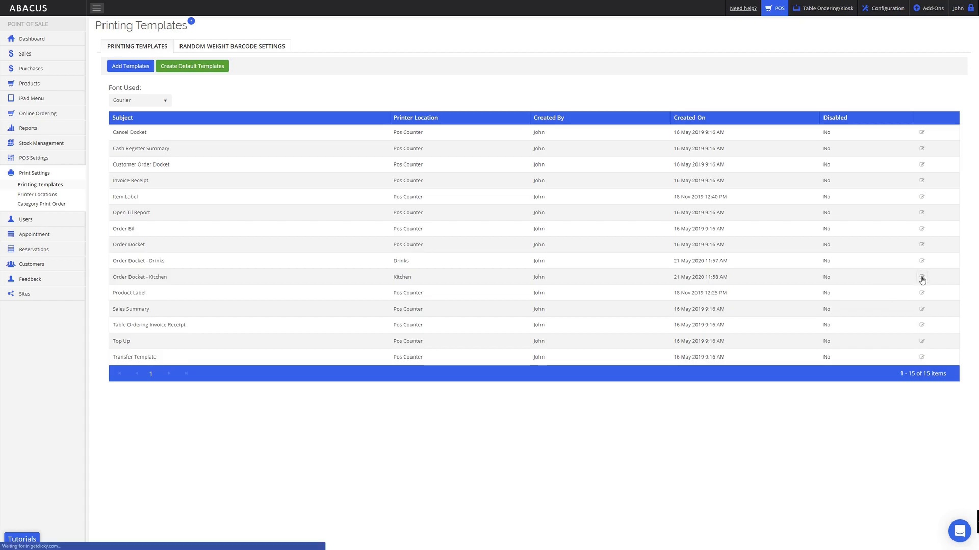
- Open Order Docket - Kitchen and delete its 'Customer: [customer_name]' line
click(921, 278)
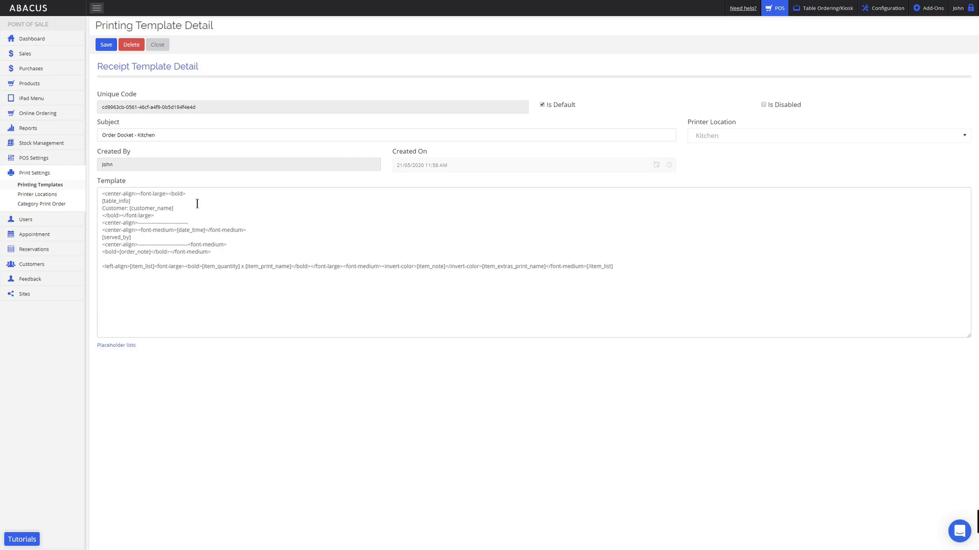
mouse_move(186, 180)
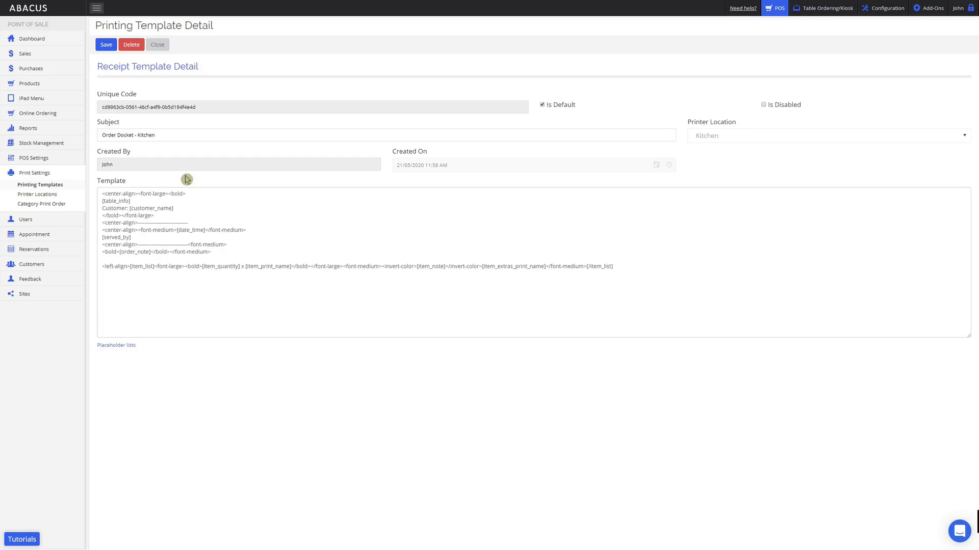
mouse_move(187, 189)
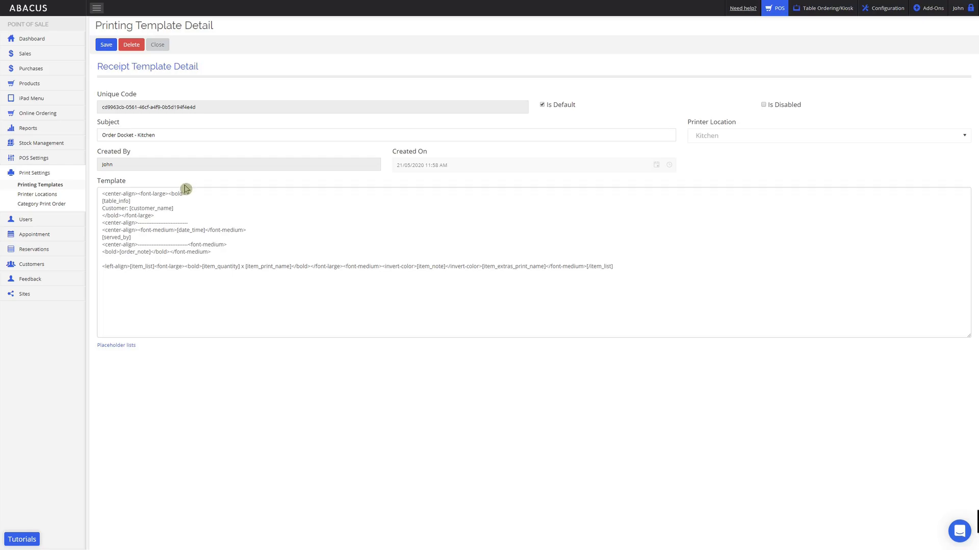
double_click(136, 207)
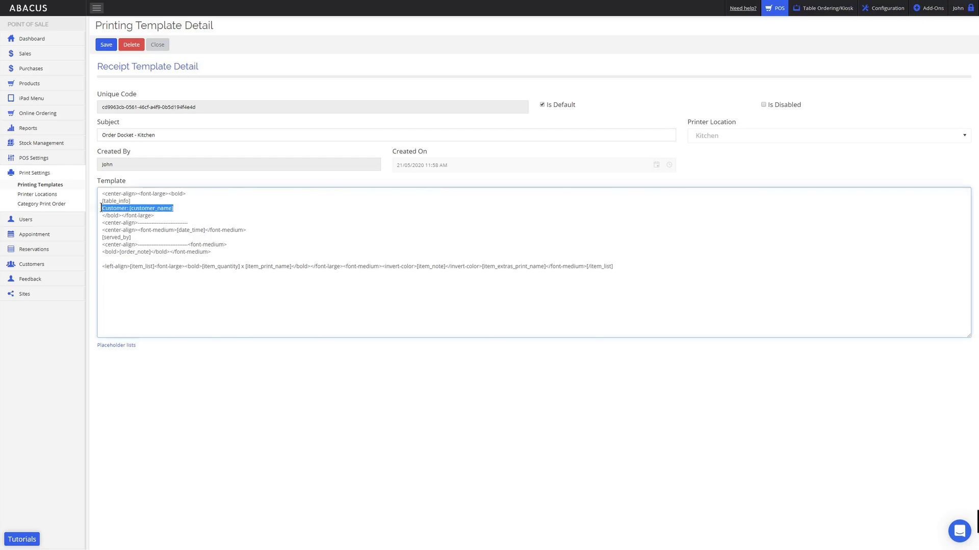
key(Delete)
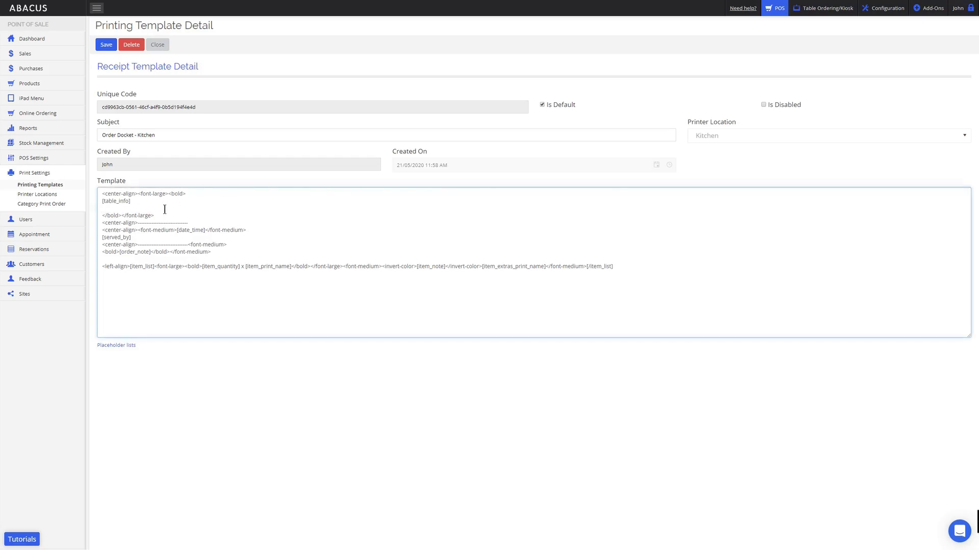
click(103, 208)
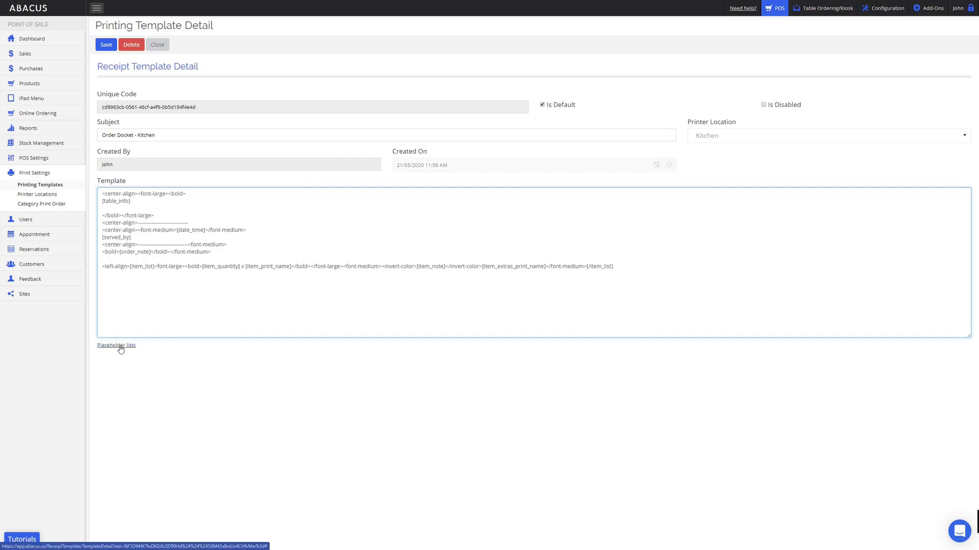
- Open the Placeholders list and highlight the [order_num] placeholder
click(116, 345)
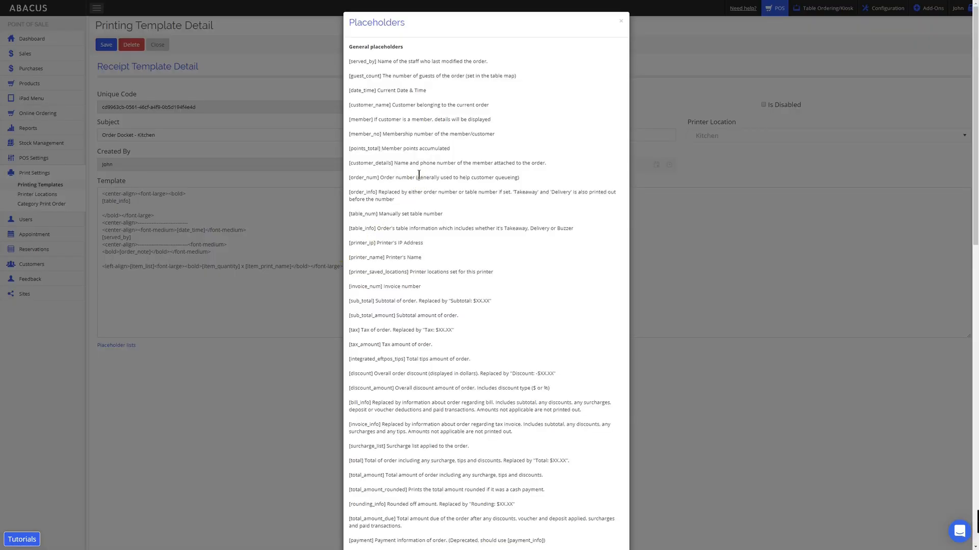
scroll(down, 3)
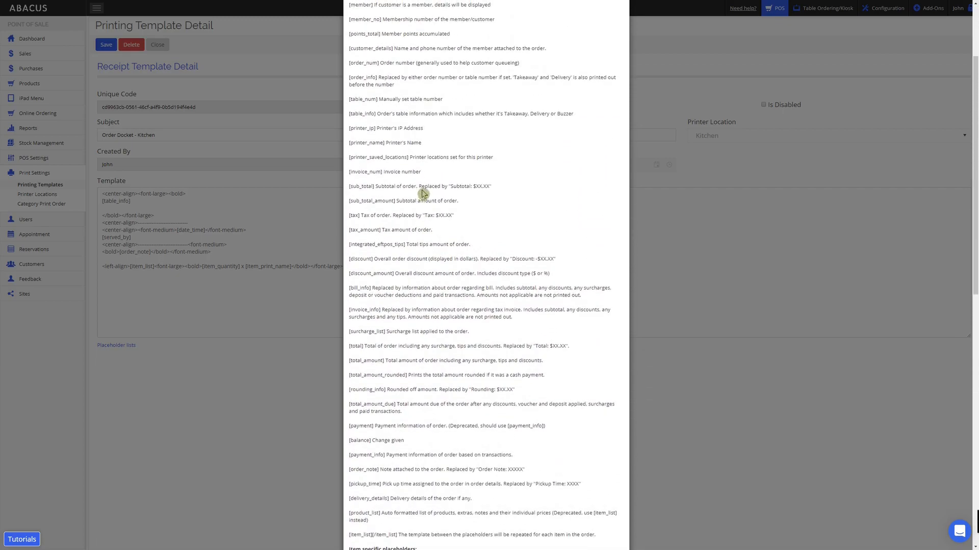
scroll(up, 3)
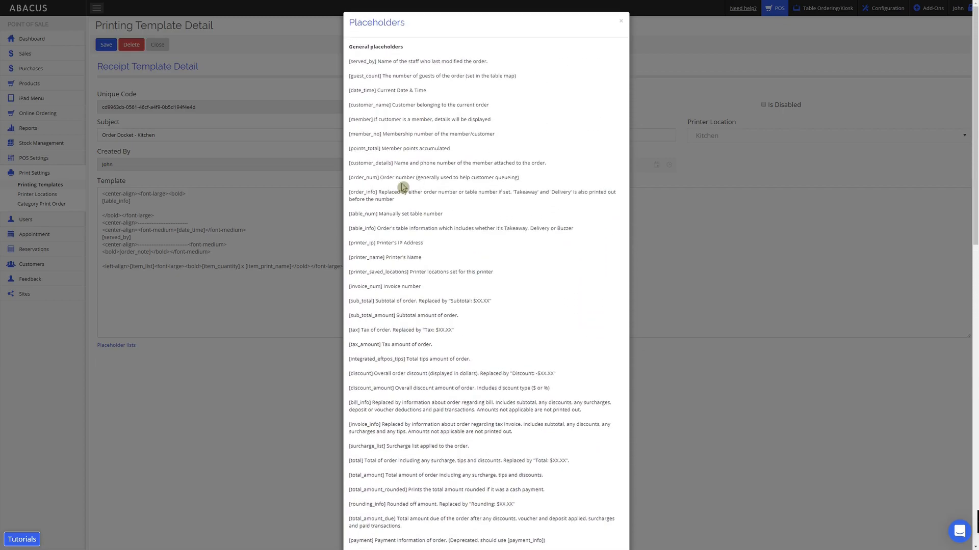
mouse_move(376, 186)
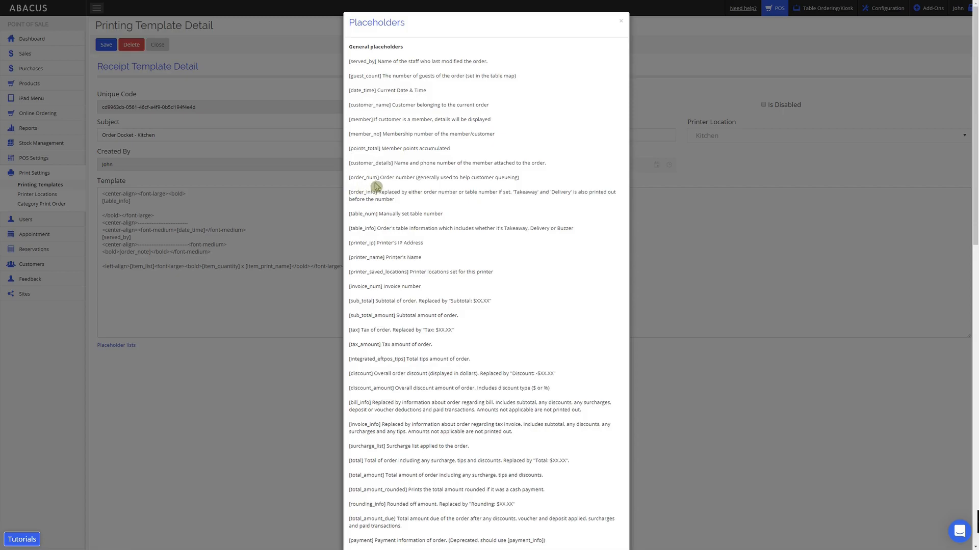
double_click(364, 177)
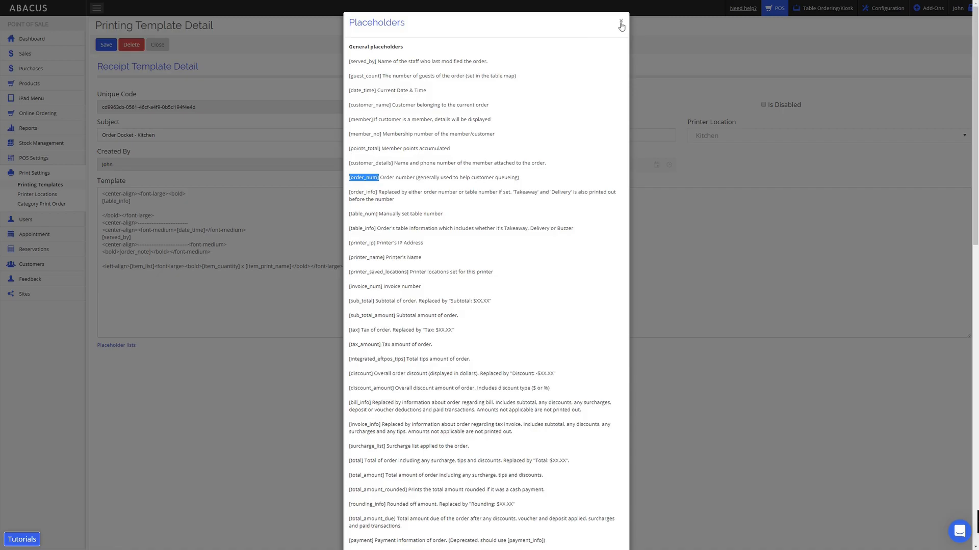
- Put '--- [order_num] ---' on the emptied line and save the kitchen docket template
click(621, 23)
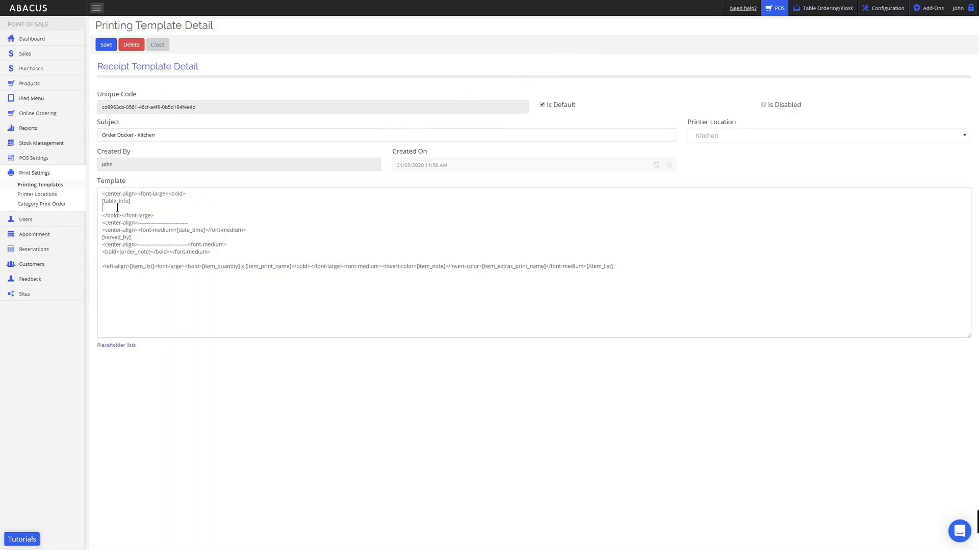
text([order_num] ---)
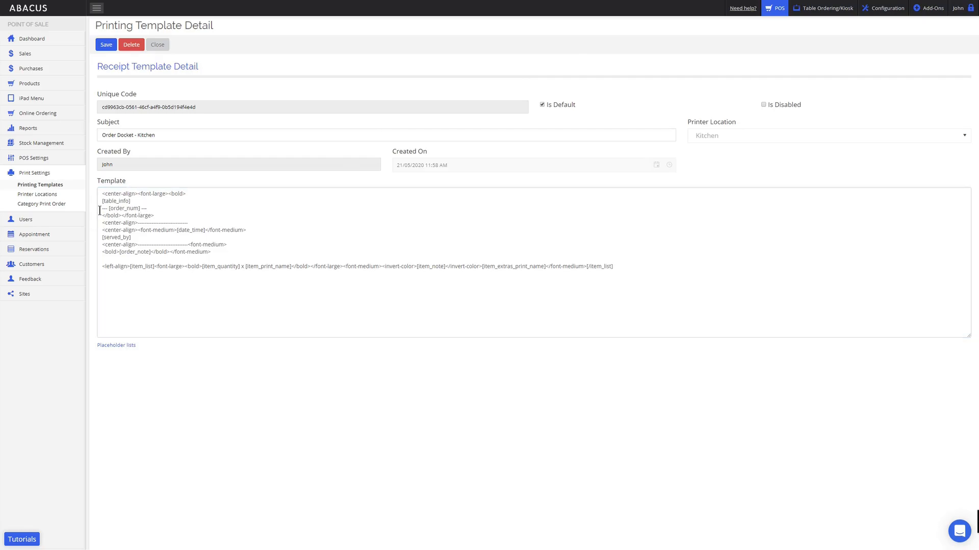
double_click(111, 208)
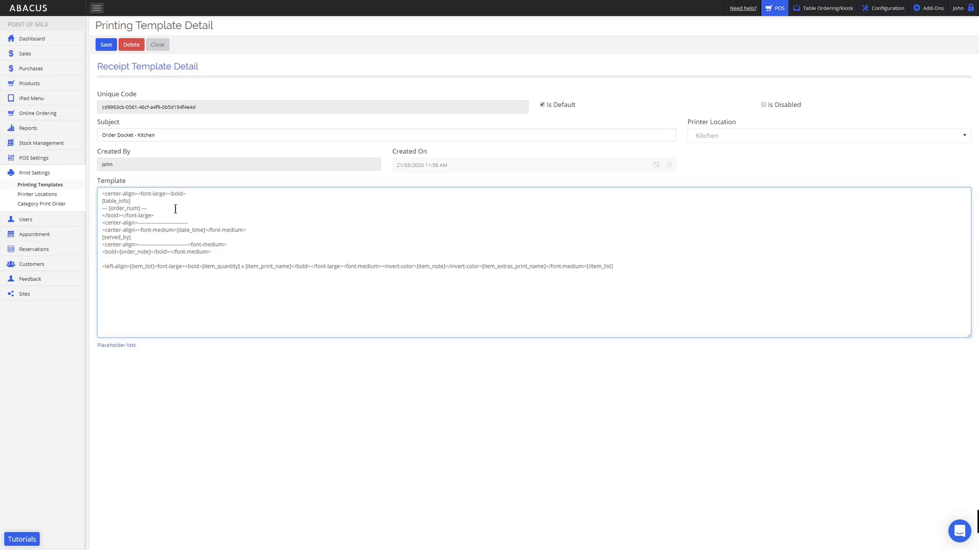
mouse_move(142, 154)
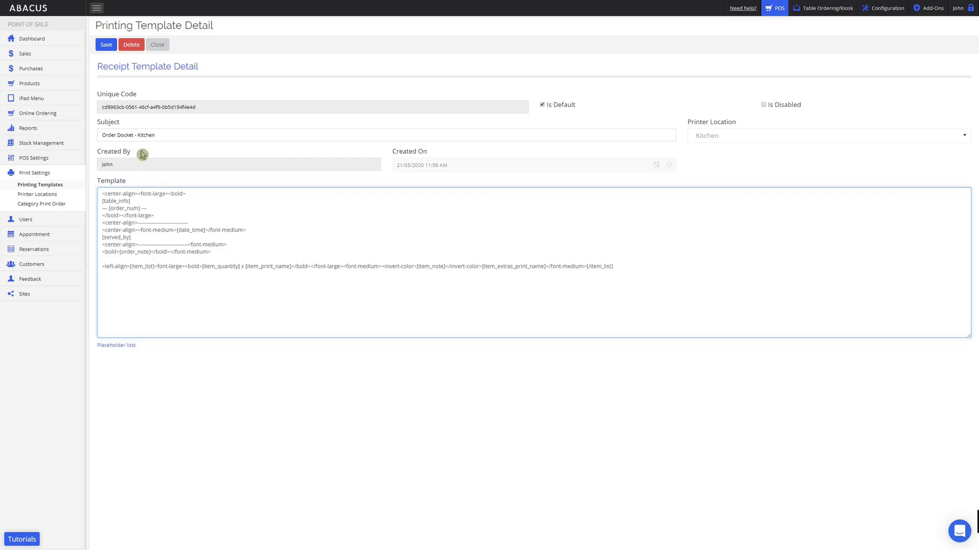
click(105, 44)
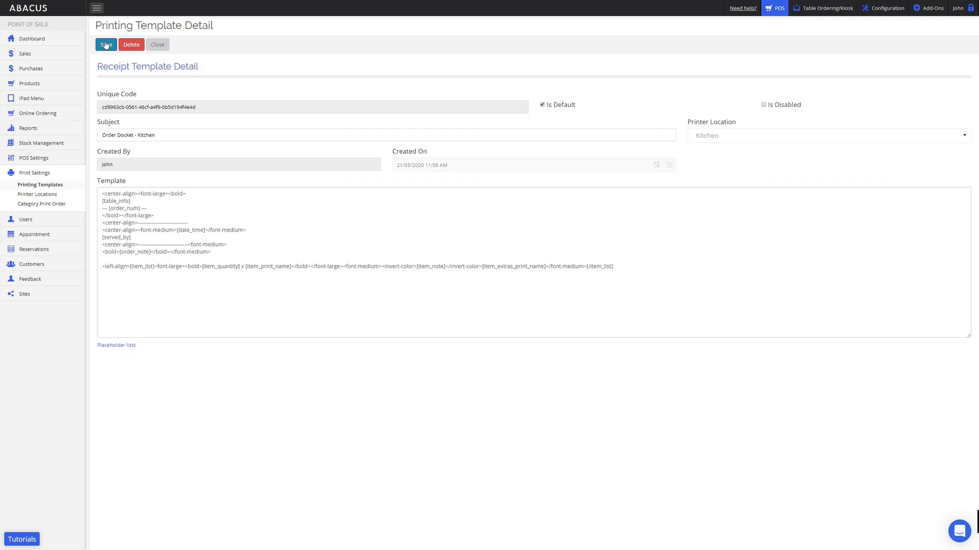
click(105, 45)
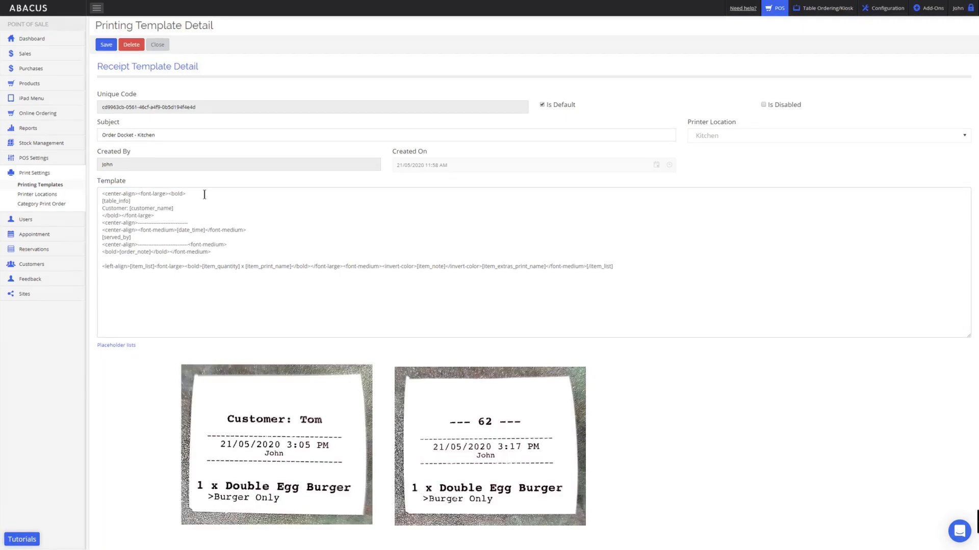